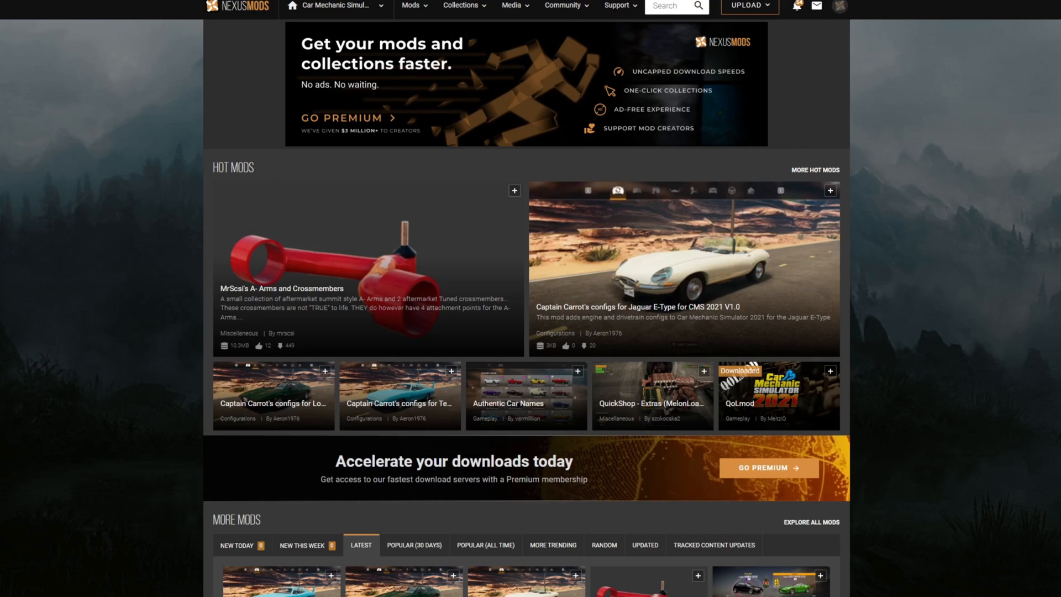
{"action": "mouse_move", "coordinate": [970, 257]}
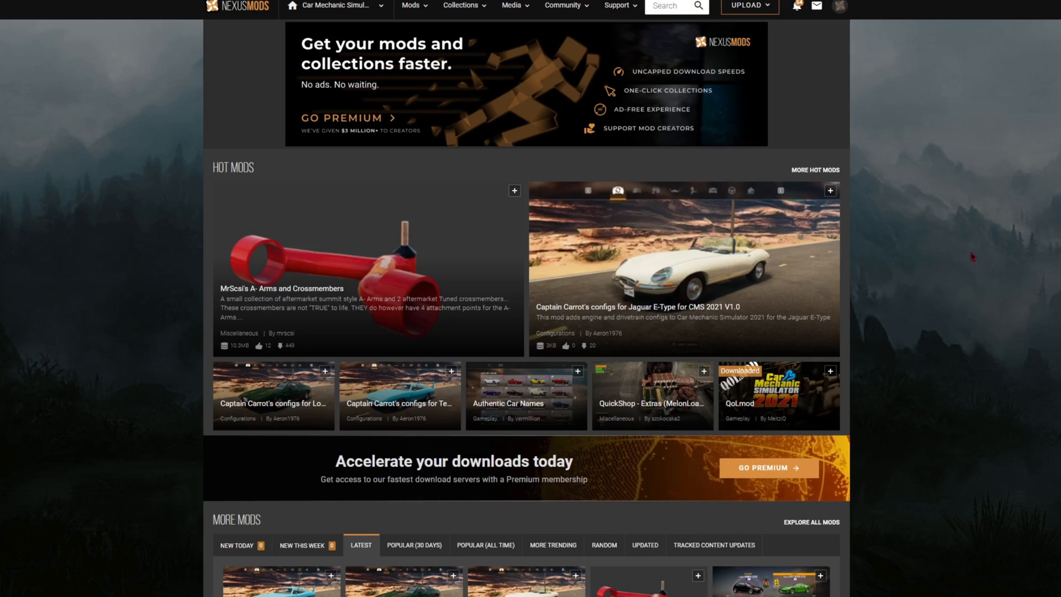
- Scroll through the Hot Mods and Latest Car Mechanic Simulator 2021 mods to find TK Aftermarket
{"action": "scroll", "scroll_direction": "down", "scroll_amount": 3}
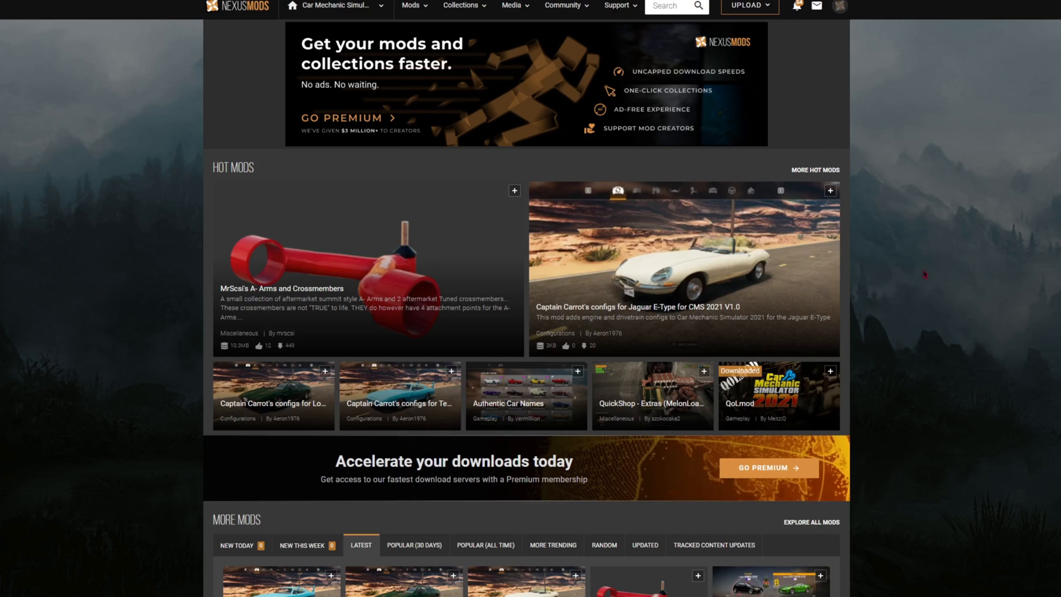
{"action": "scroll", "scroll_direction": "down", "scroll_amount": 3}
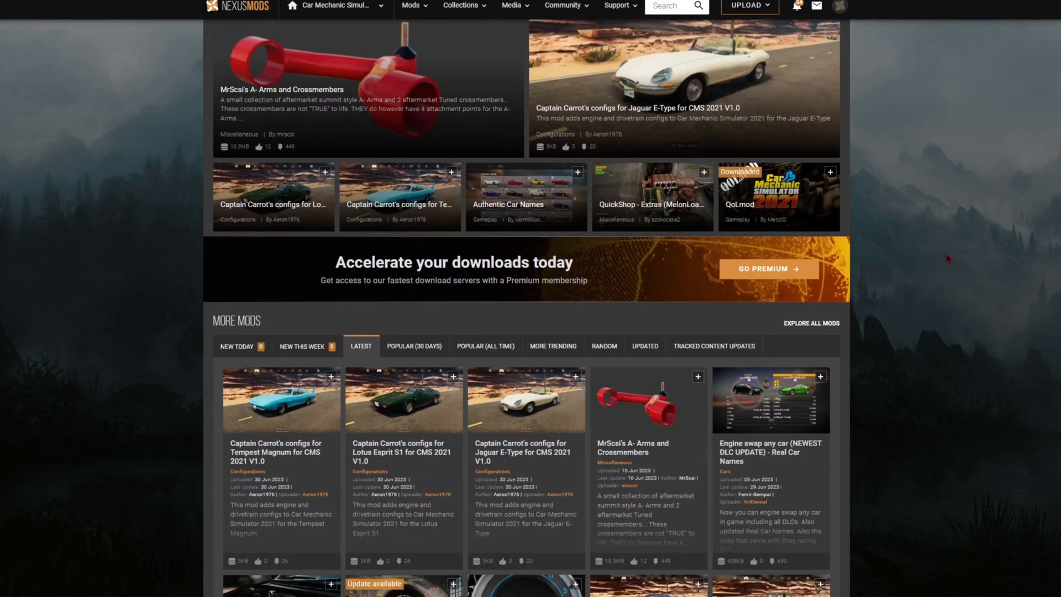
{"action": "scroll", "scroll_direction": "down", "scroll_amount": 3}
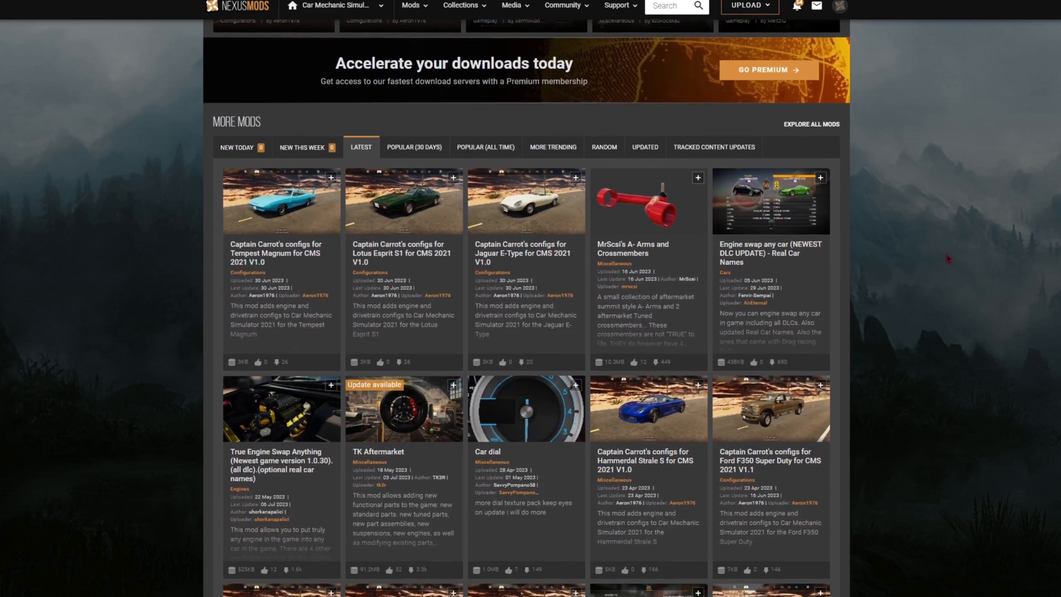
{"action": "scroll", "scroll_direction": "down", "scroll_amount": 3}
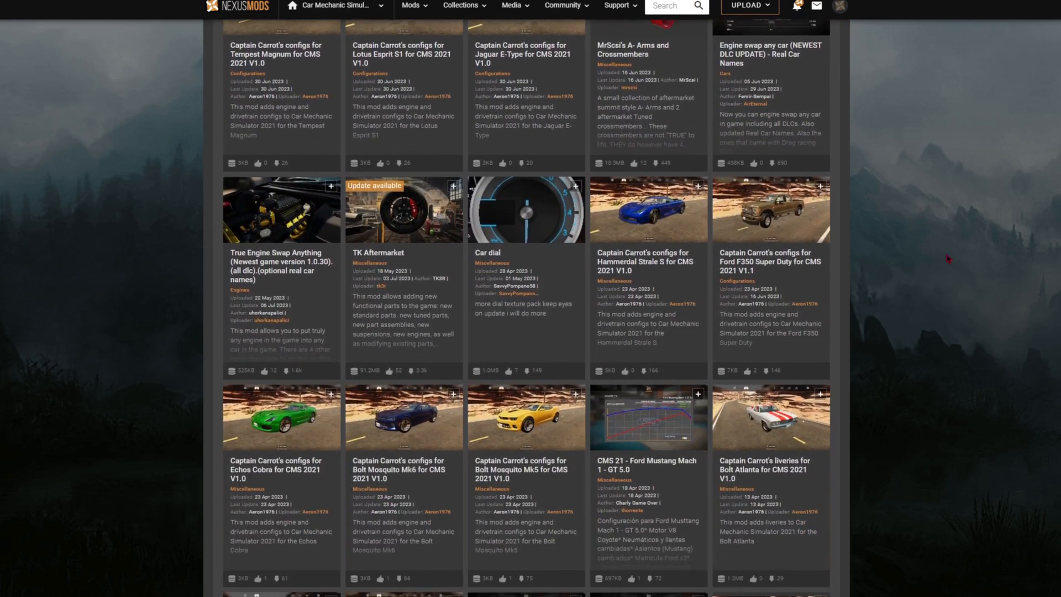
{"action": "scroll", "scroll_direction": "down", "scroll_amount": 3}
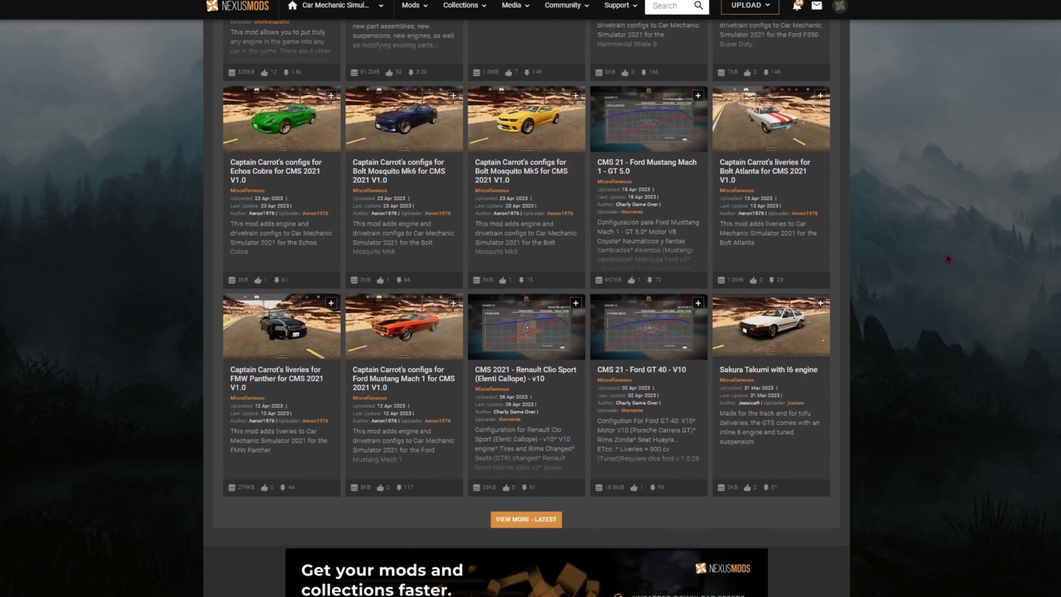
{"action": "scroll", "scroll_direction": "down", "scroll_amount": 3}
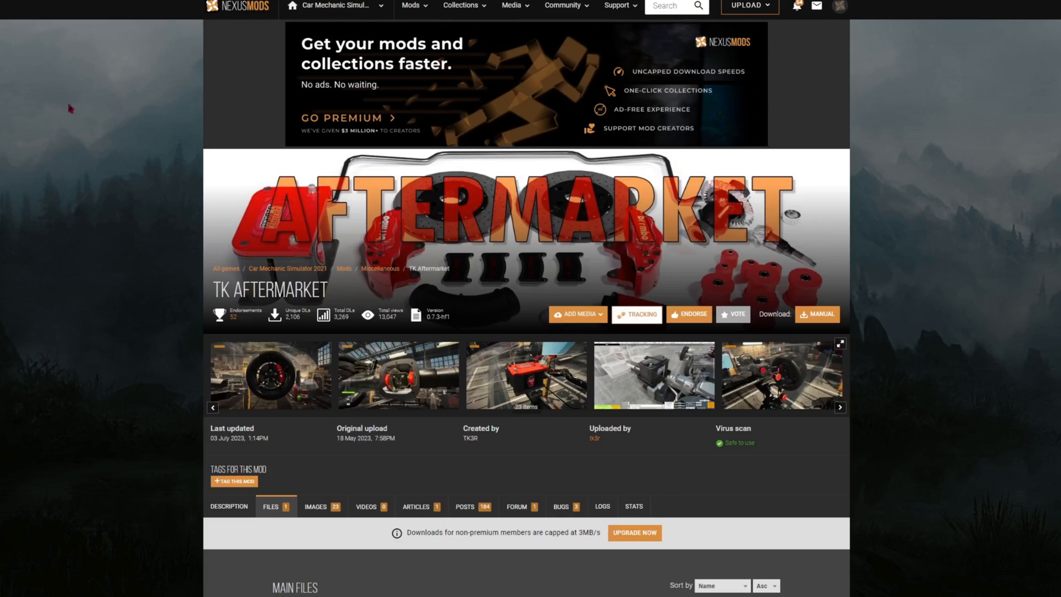
- Scroll down the page while moving from TK Aftermarket to the QoLmod page
{"action": "scroll", "scroll_direction": "down", "scroll_amount": 3}
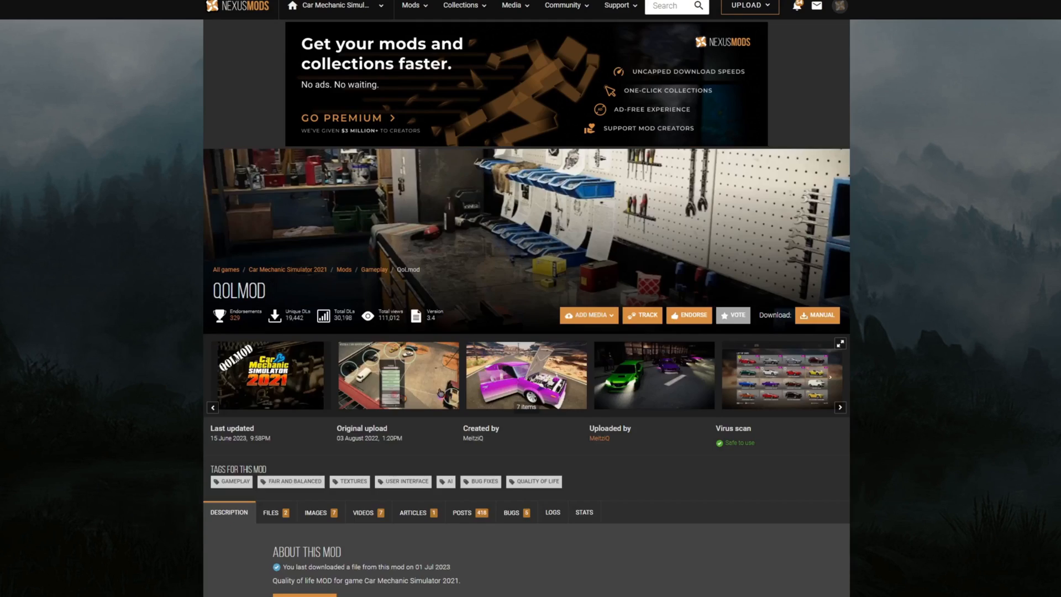
{"action": "scroll", "scroll_direction": "down", "scroll_amount": 3}
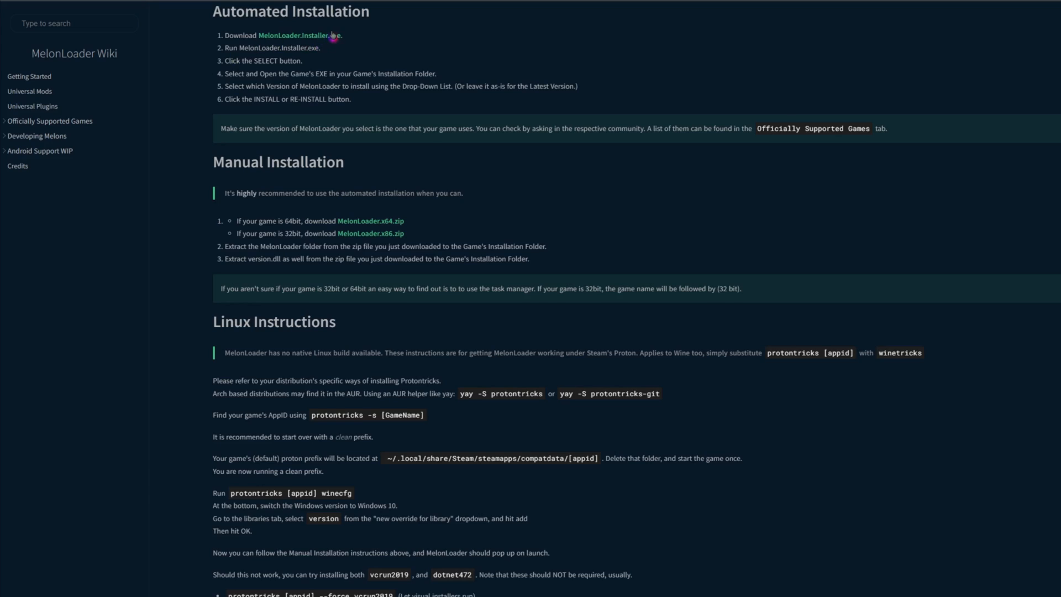
{"action": "mouse_move", "coordinate": [388, 48]}
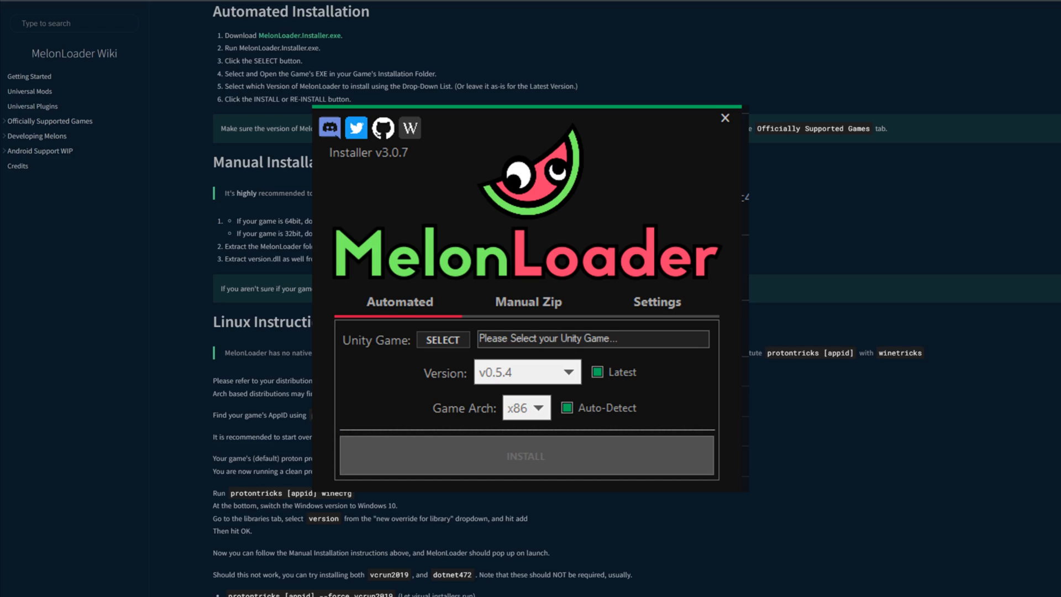
- Close the MelonLoader Installer window to return to the QoLmod page
{"action": "left_click", "coordinate": [723, 117]}
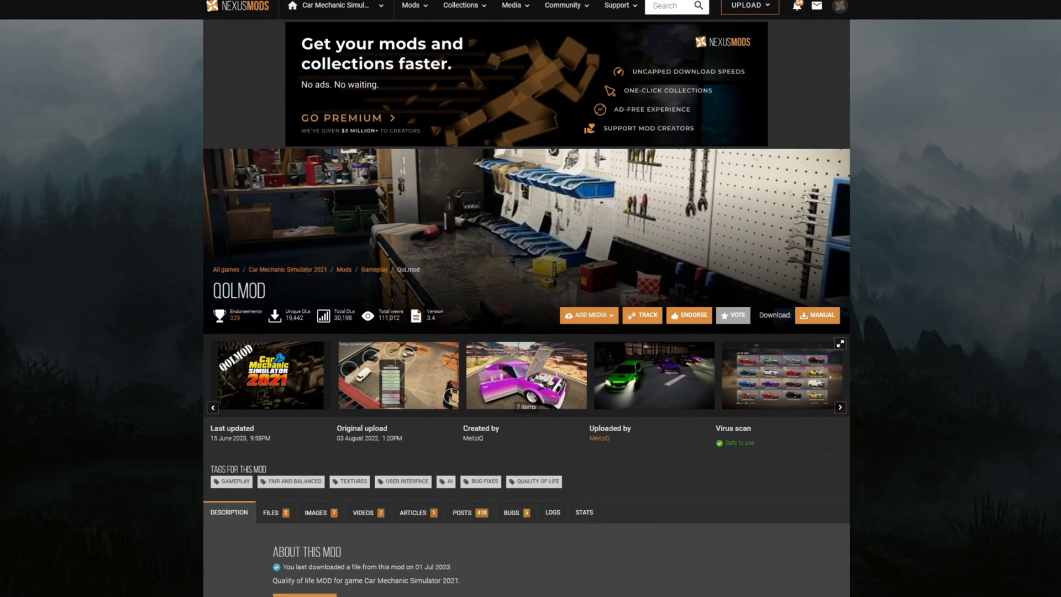
- Scroll to Main Files and request Manual Download for TK Aftermarket 0.7.3-hf1
{"action": "scroll", "scroll_direction": "down", "scroll_amount": 3}
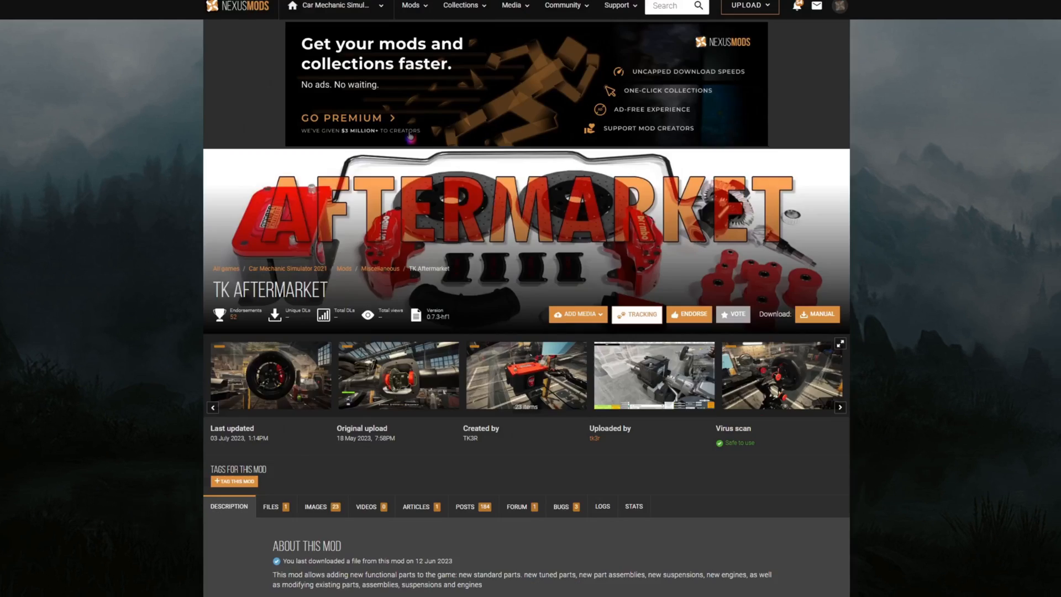
{"action": "scroll", "scroll_direction": "down", "scroll_amount": 3}
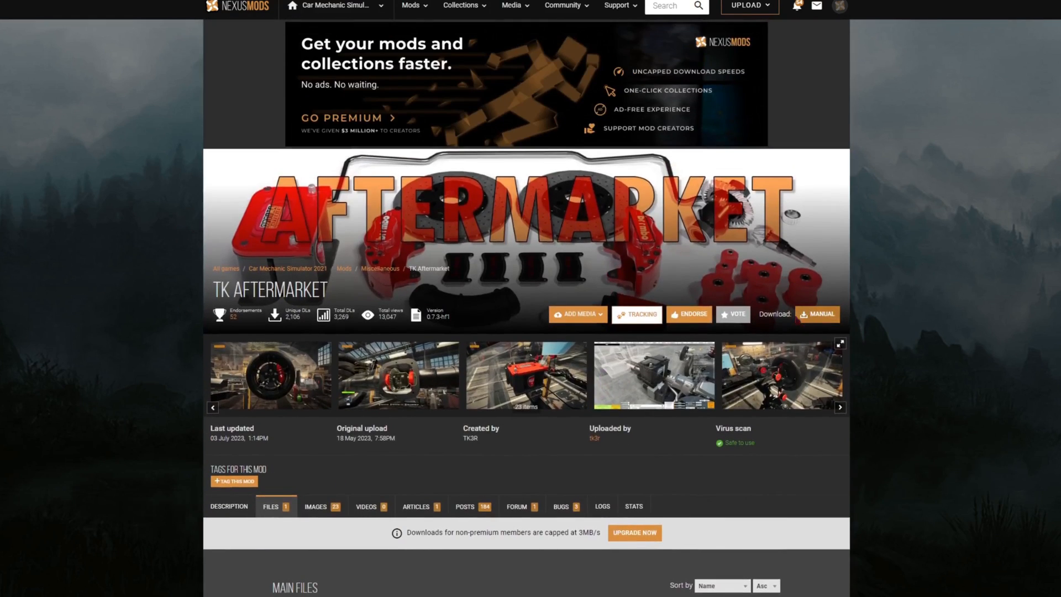
{"action": "scroll", "scroll_direction": "down", "scroll_amount": 3}
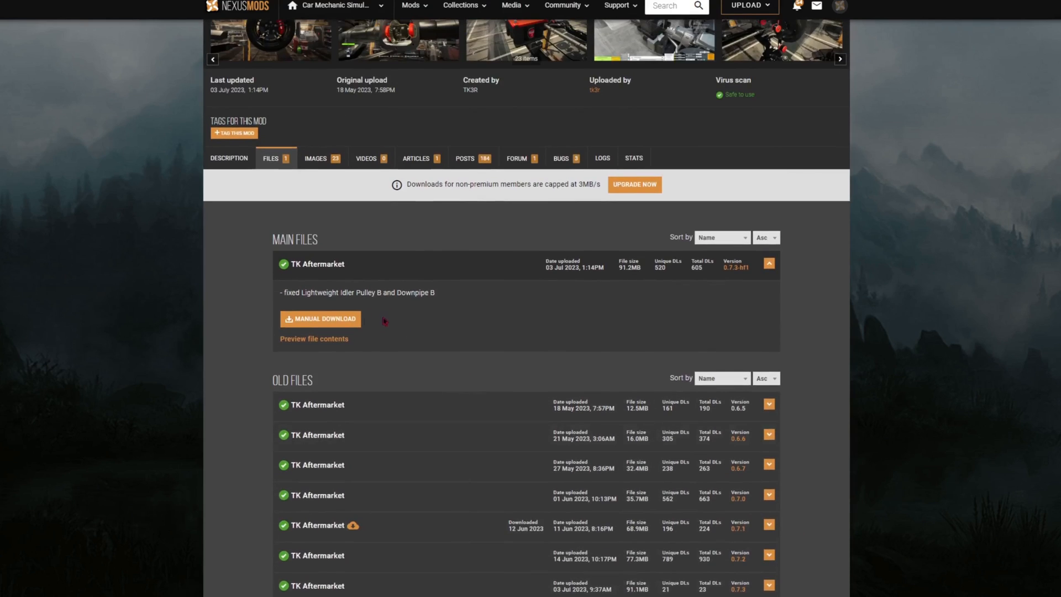
{"action": "left_click", "coordinate": [319, 318]}
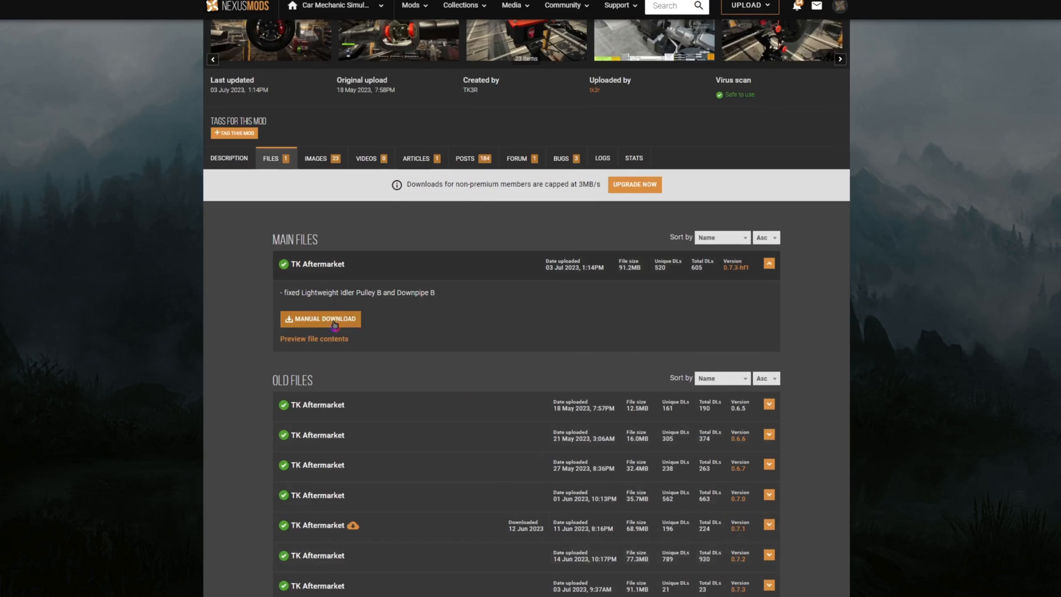
{"action": "left_click", "coordinate": [320, 319]}
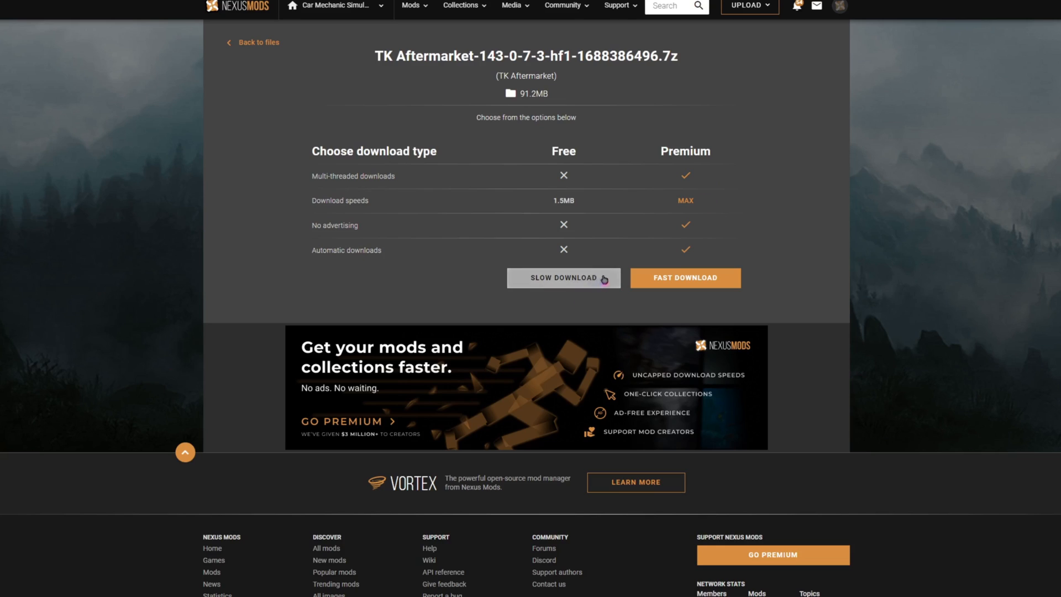
- Choose Slow Download for TK Aftermarket 0.7.3-hf1 and pick a save location
{"action": "left_click", "coordinate": [562, 277]}
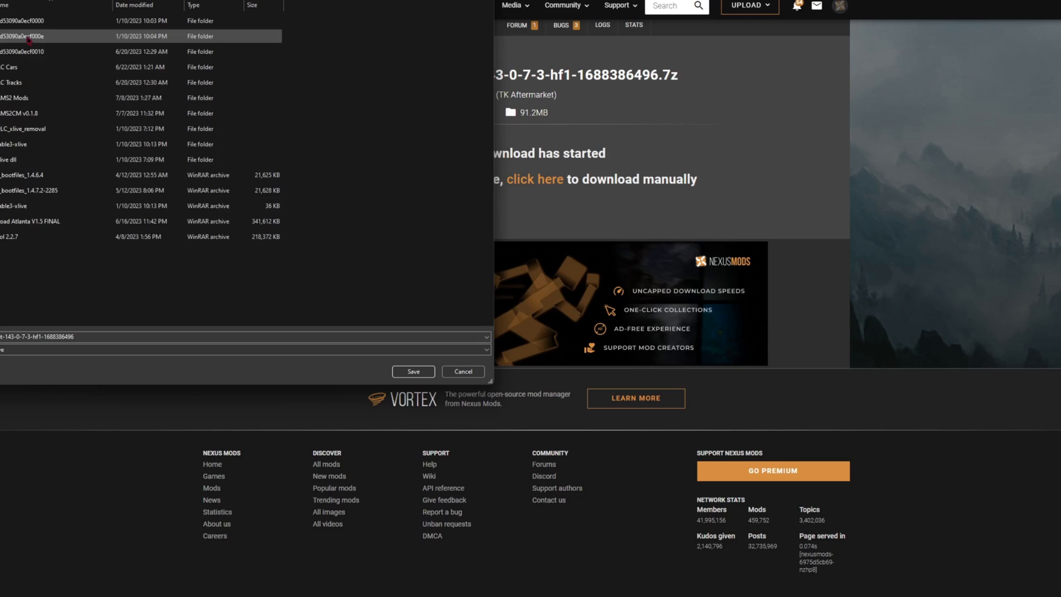
{"action": "left_click", "coordinate": [34, 67]}
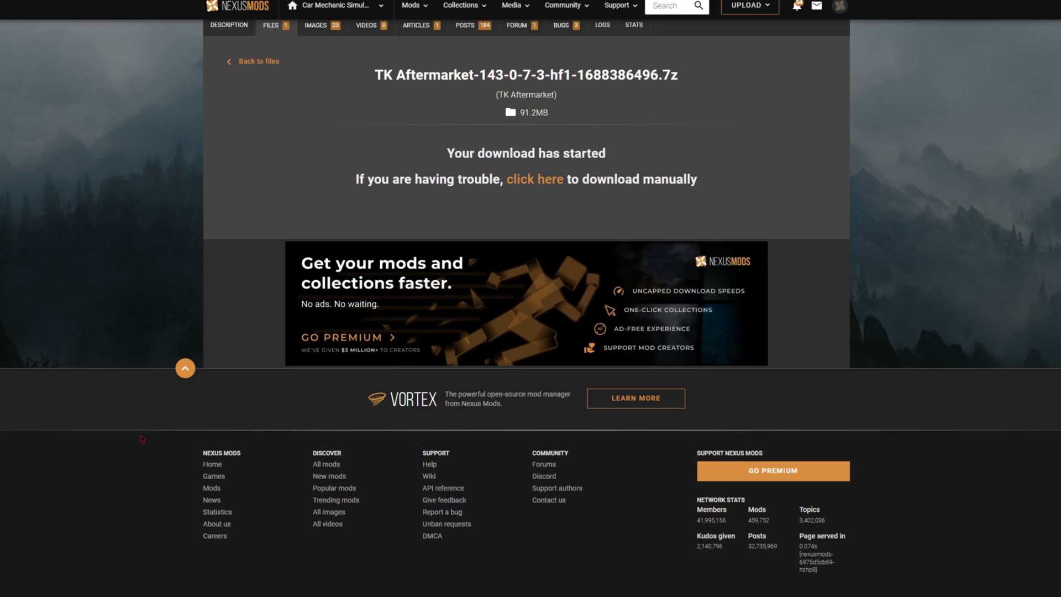
{"action": "mouse_move", "coordinate": [58, 560]}
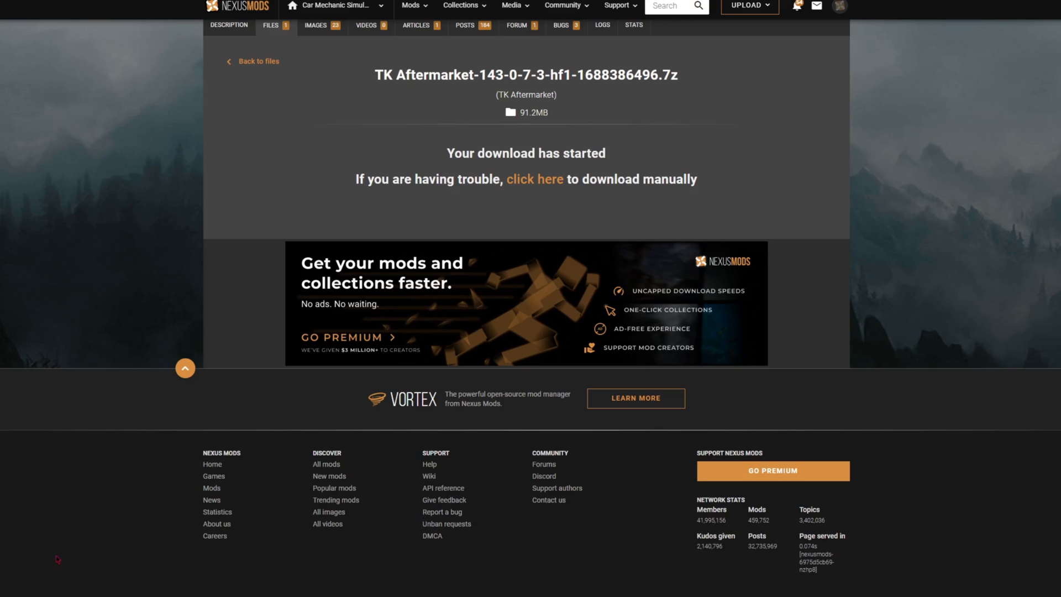
{"action": "mouse_move", "coordinate": [36, 555]}
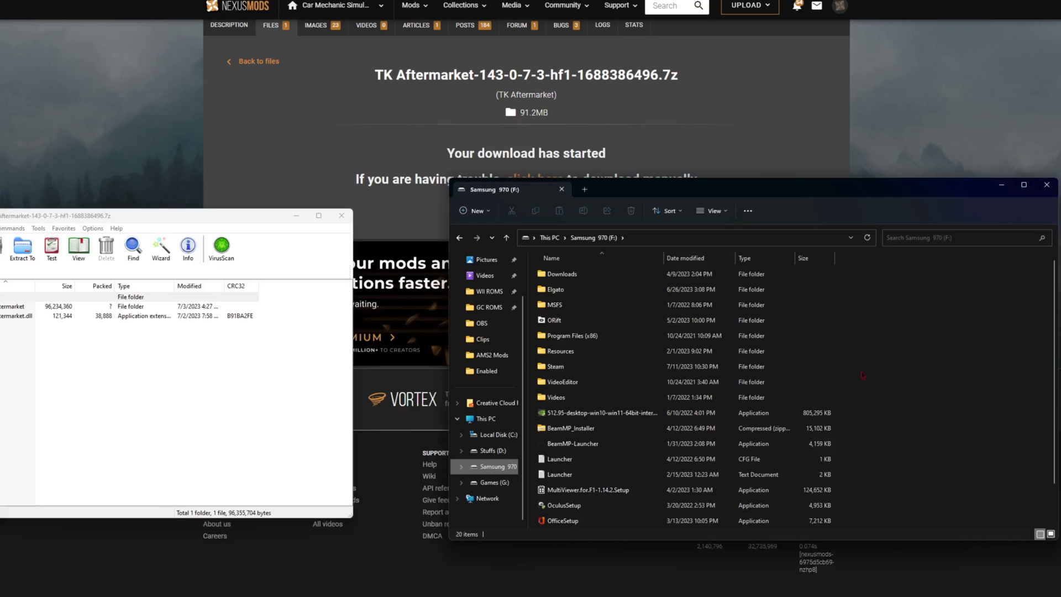
- Navigate through Steam, steamapps and common into the Car Mechanic Simulator 2021 folder
{"action": "left_click", "coordinate": [552, 365]}
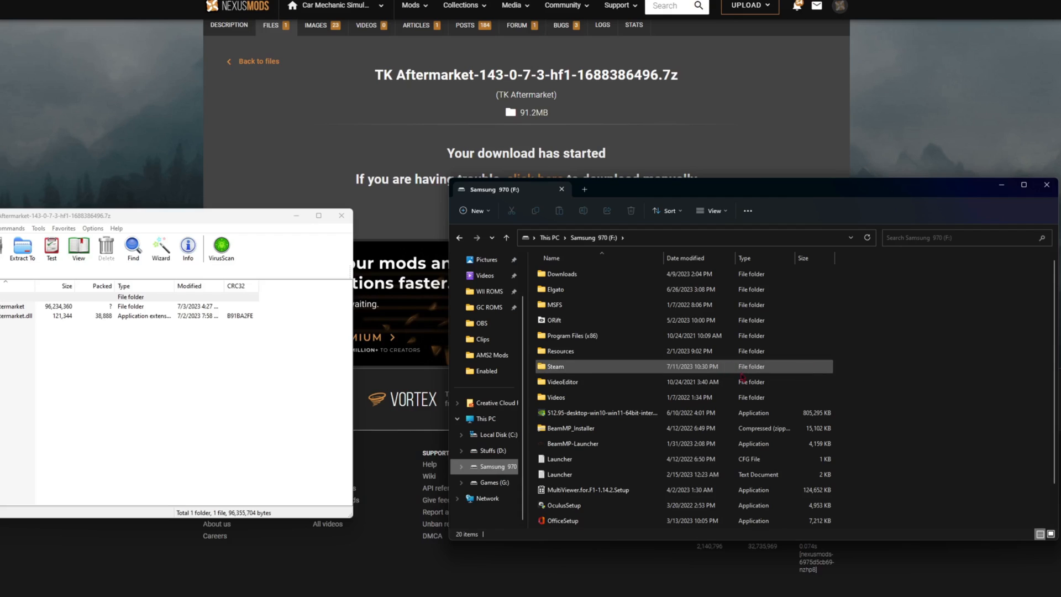
{"action": "mouse_move", "coordinate": [615, 367]}
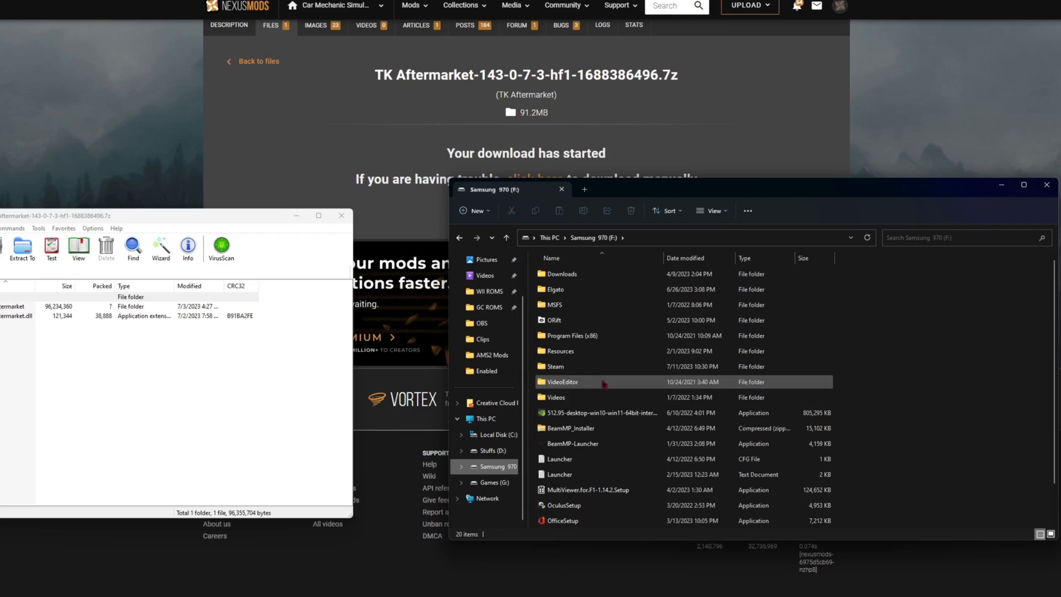
{"action": "mouse_move", "coordinate": [595, 368]}
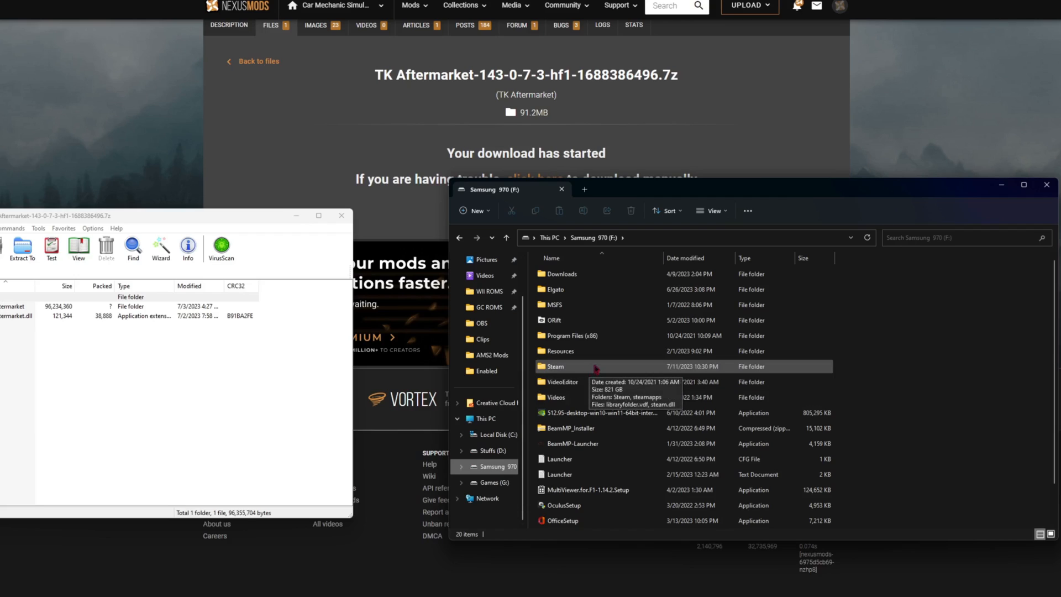
{"action": "double_click", "coordinate": [554, 365]}
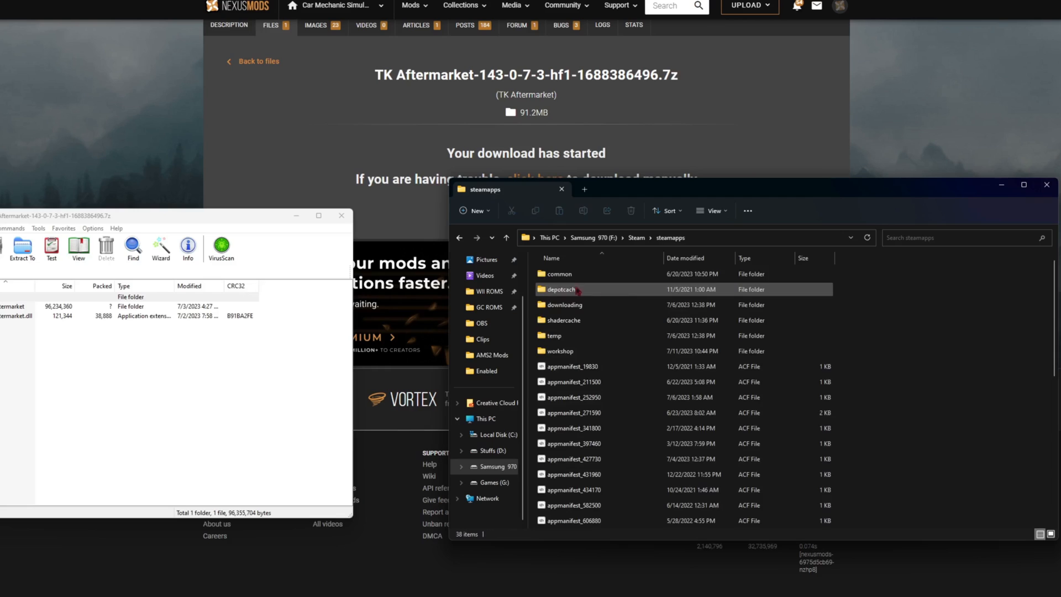
{"action": "double_click", "coordinate": [558, 274]}
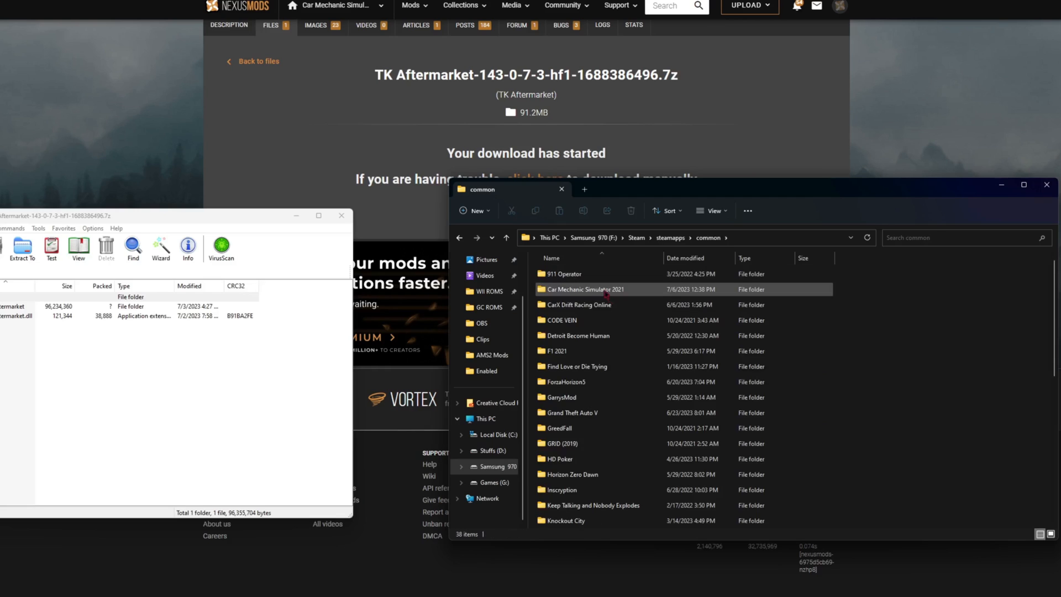
{"action": "double_click", "coordinate": [583, 289]}
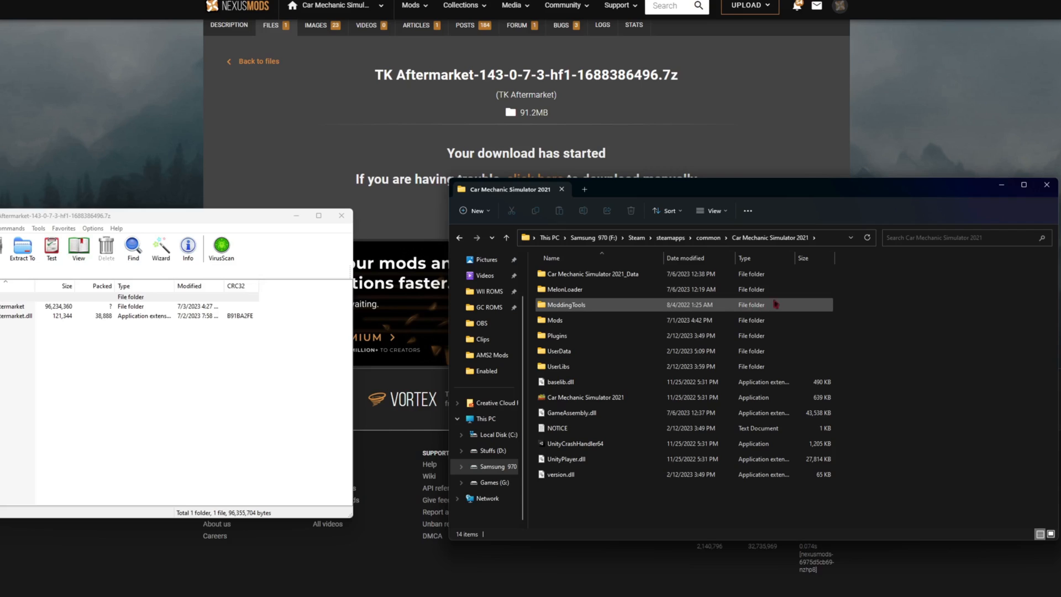
{"action": "mouse_move", "coordinate": [850, 302]}
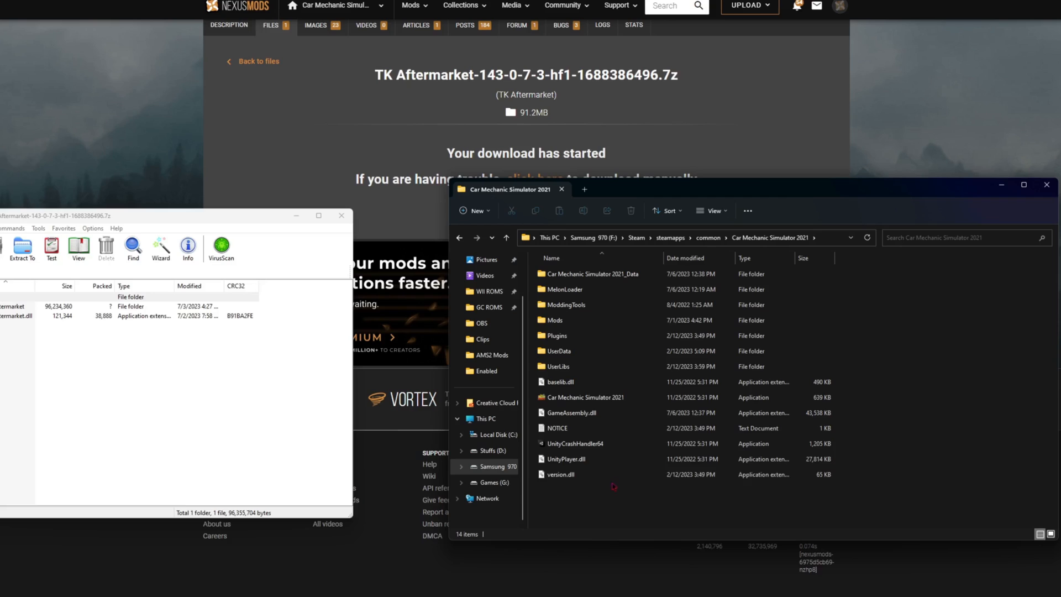
- Select and open the game's Mods folder
{"action": "left_click", "coordinate": [564, 289]}
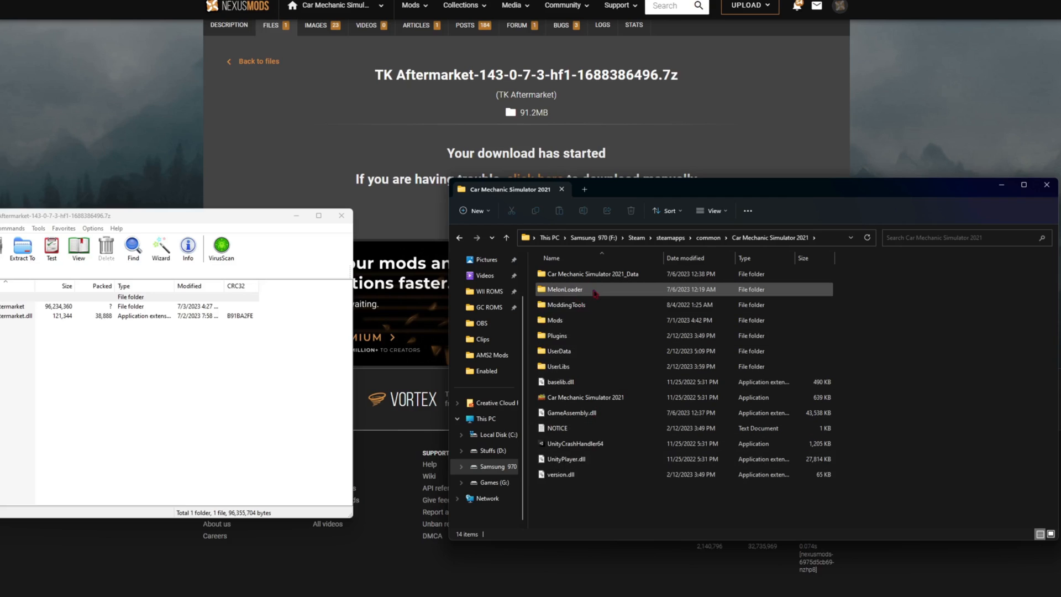
{"action": "left_click", "coordinate": [553, 319]}
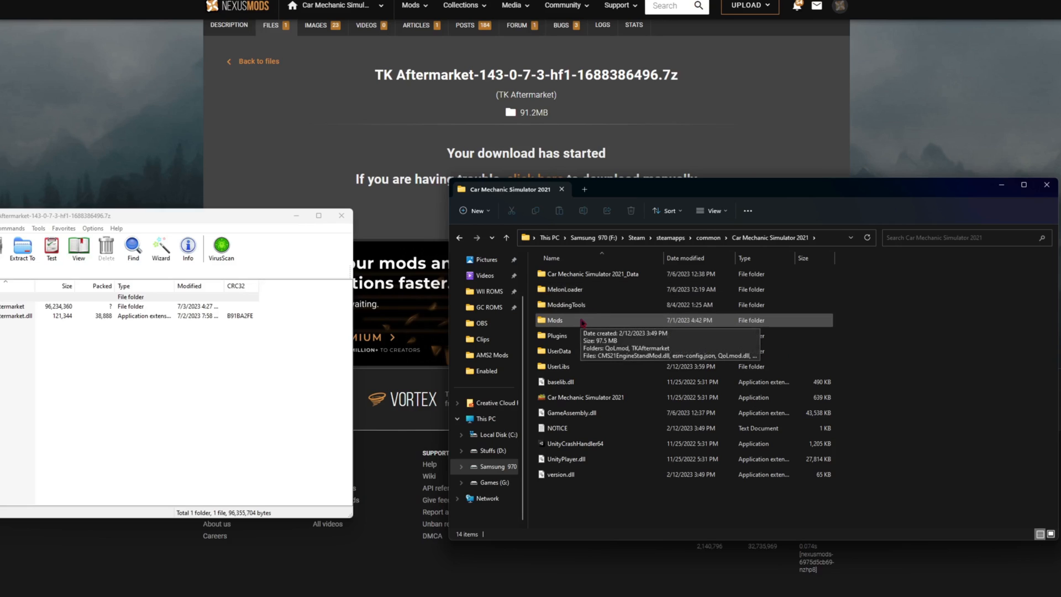
{"action": "double_click", "coordinate": [554, 320]}
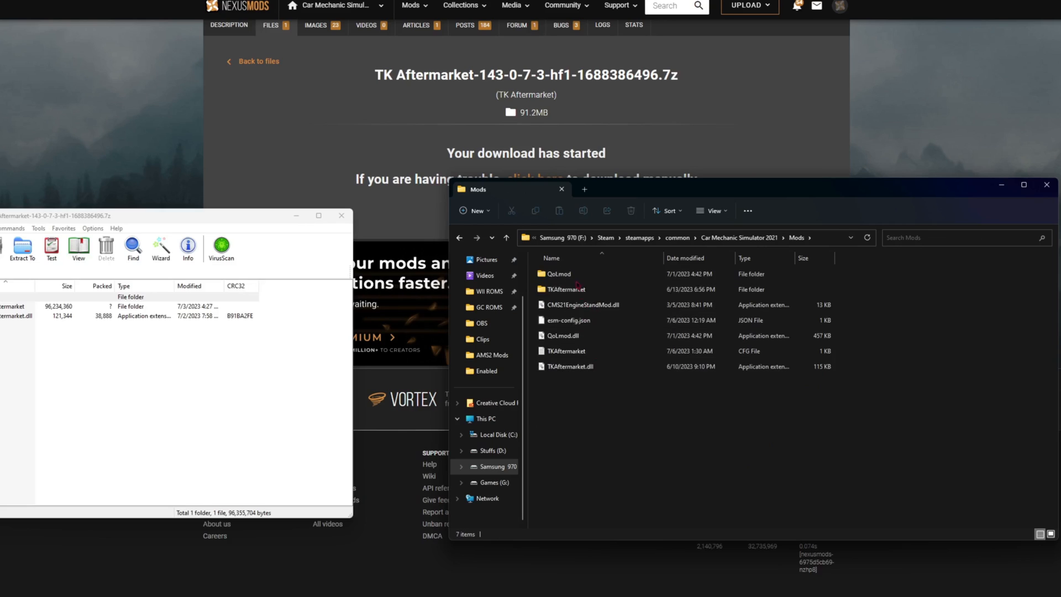
- Select the TKAftermarket folder and DLL in the archive and move them into Mods
{"action": "left_click", "coordinate": [557, 274]}
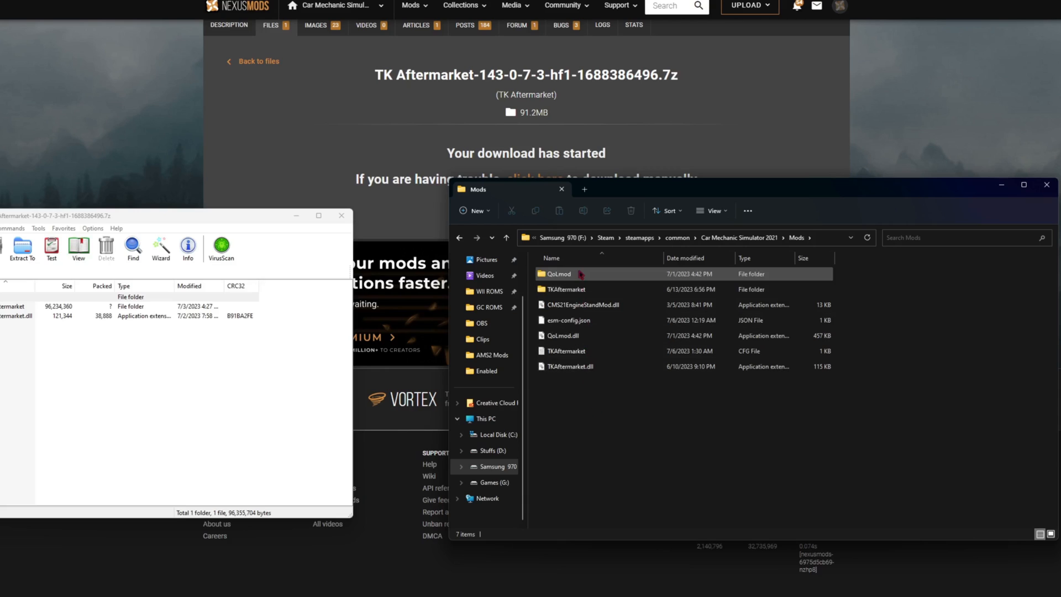
{"action": "left_click", "coordinate": [572, 366]}
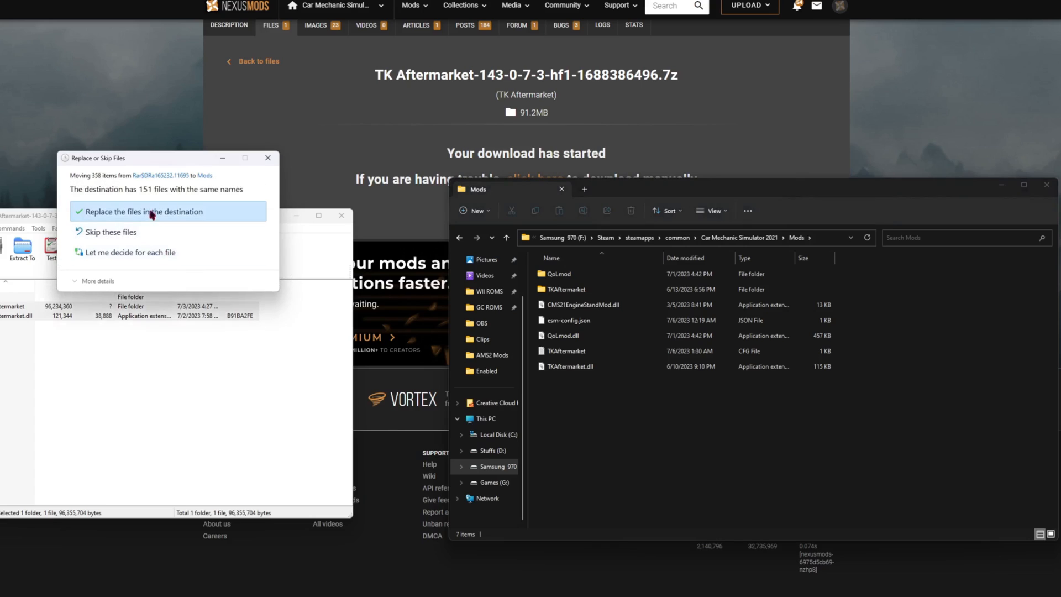
- Replace the 151 same-named files in the Mods folder with the archive's versions
{"action": "left_click", "coordinate": [143, 211]}
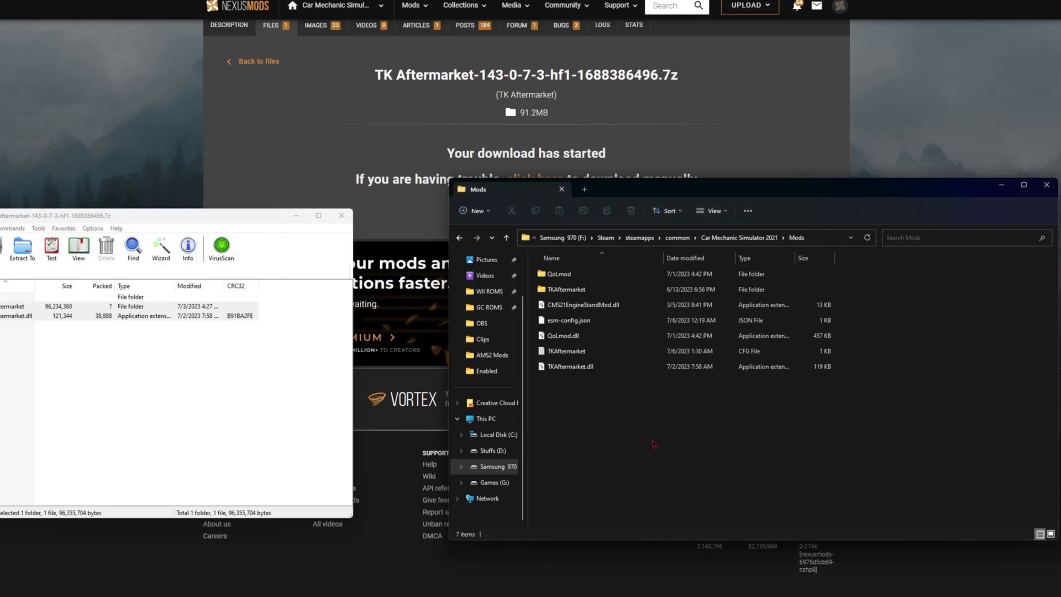
{"action": "mouse_move", "coordinate": [79, 272]}
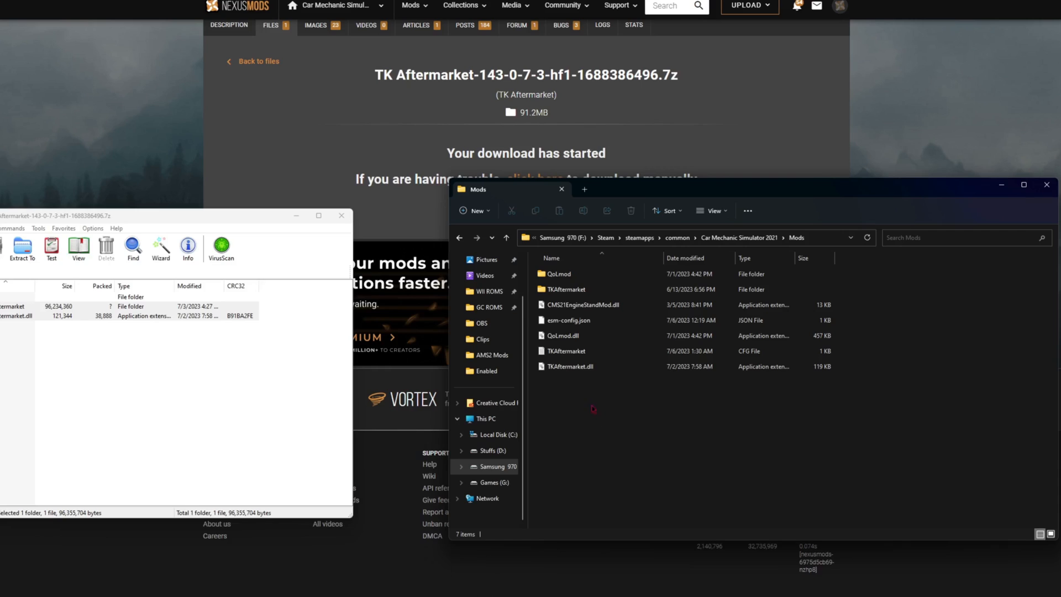
{"action": "left_click", "coordinate": [558, 274]}
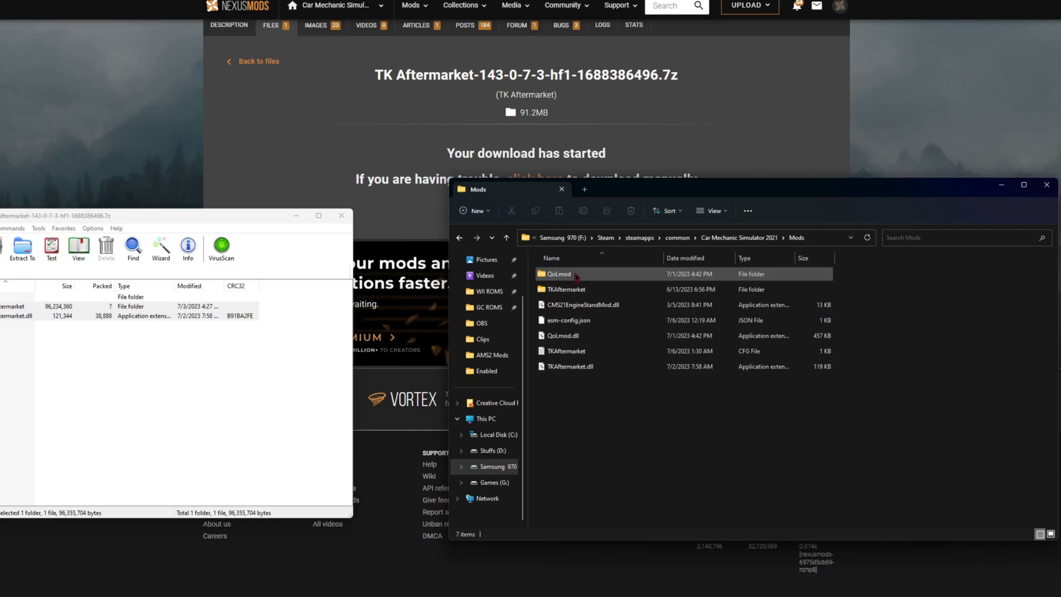
{"action": "left_click", "coordinate": [564, 334]}
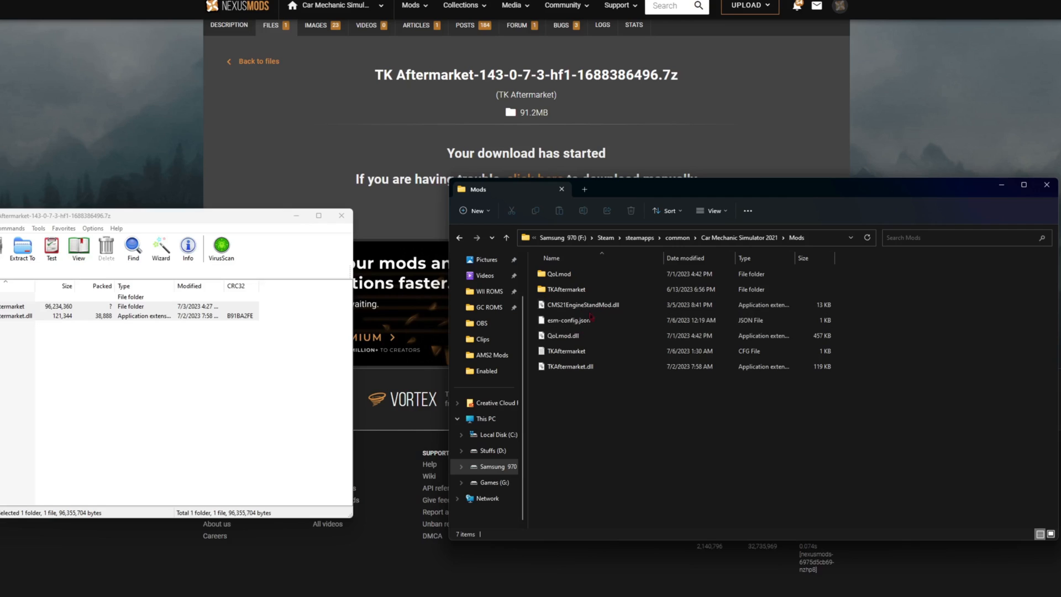
{"action": "mouse_move", "coordinate": [578, 320]}
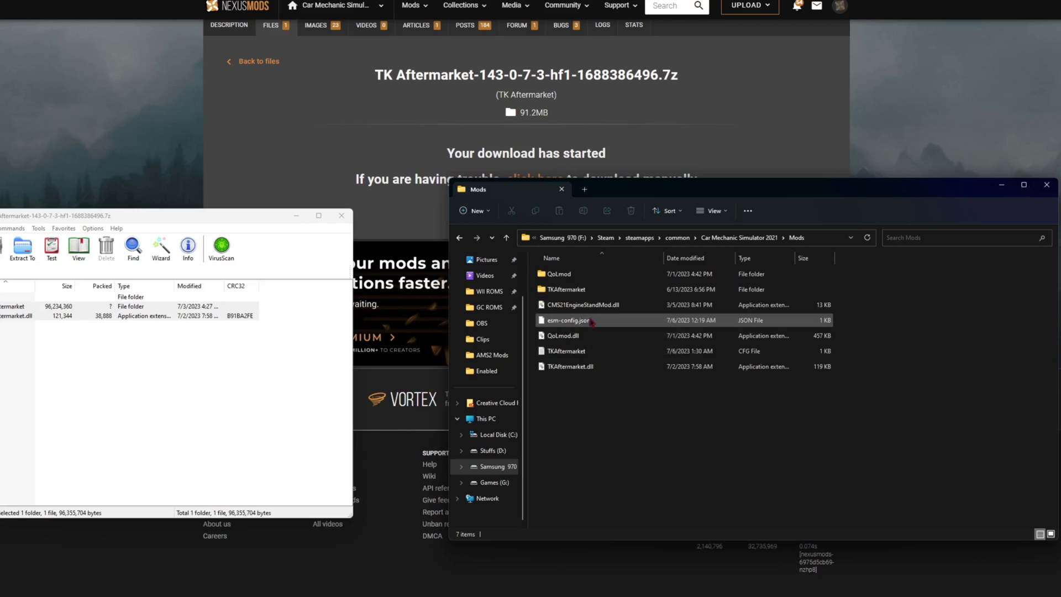
{"action": "double_click", "coordinate": [558, 274]}
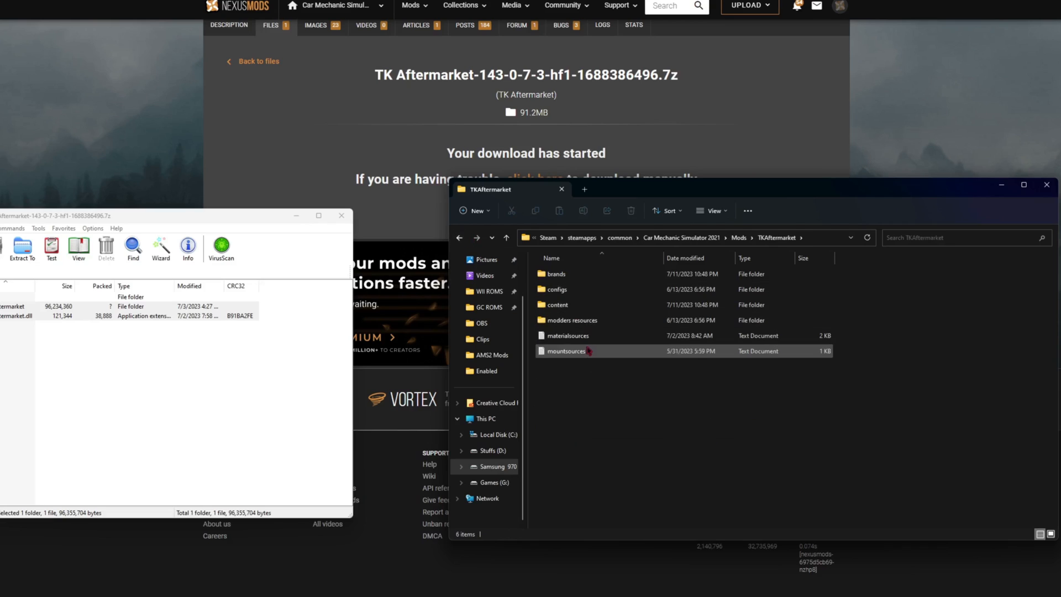
{"action": "left_click", "coordinate": [475, 238]}
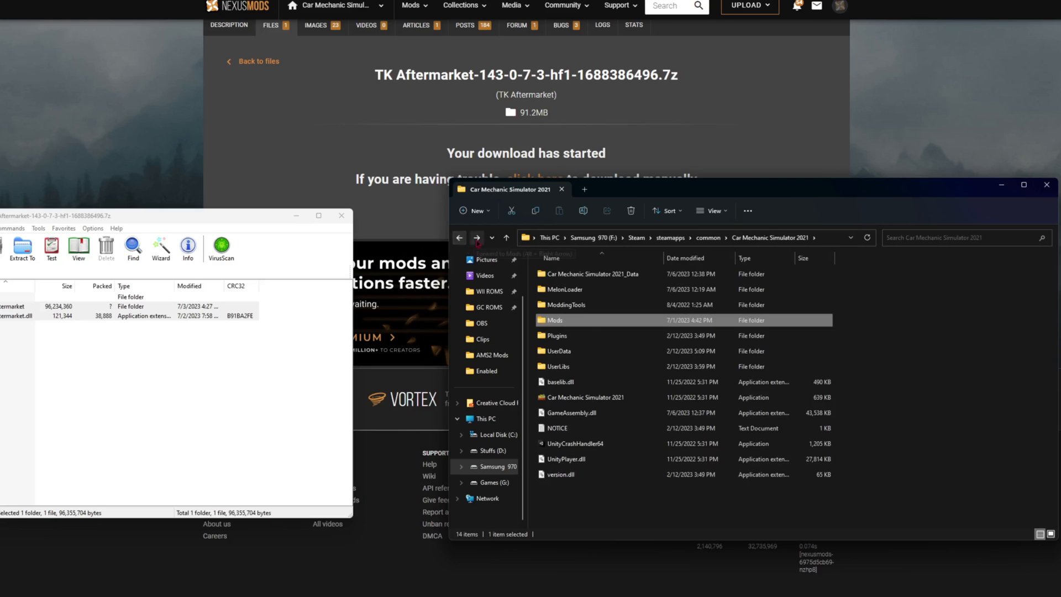
{"action": "mouse_move", "coordinate": [476, 238]}
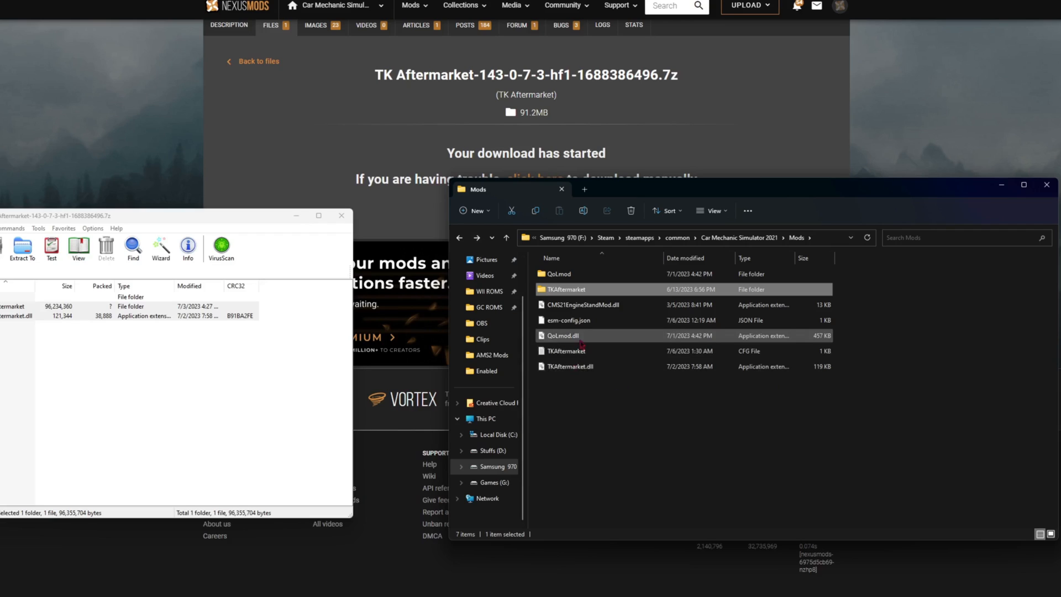
{"action": "mouse_move", "coordinate": [561, 335]}
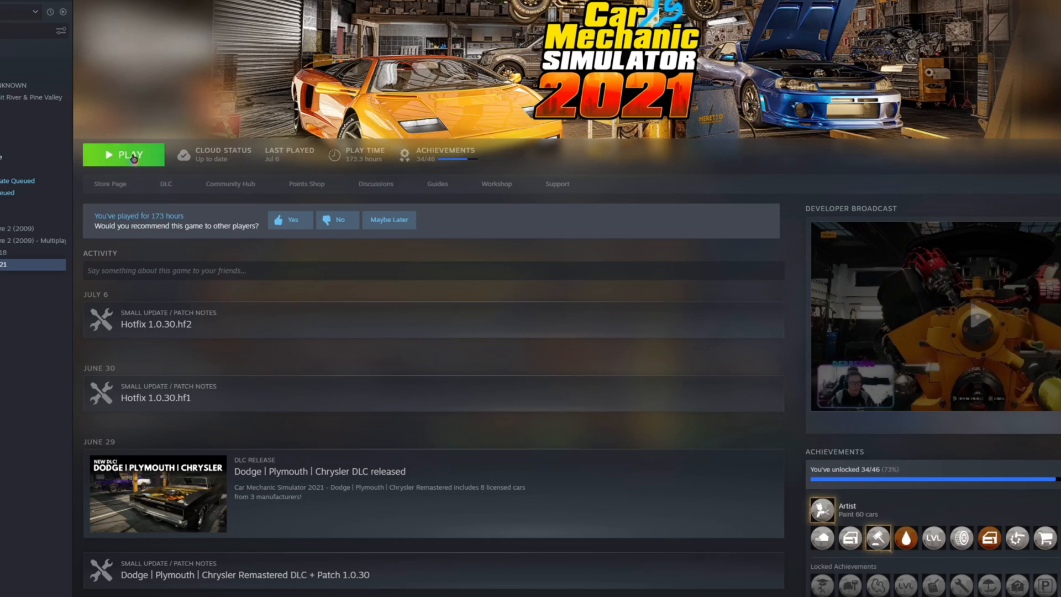
- Launch Car Mechanic Simulator 2021 from Steam using the regular play option
{"action": "left_click", "coordinate": [123, 155]}
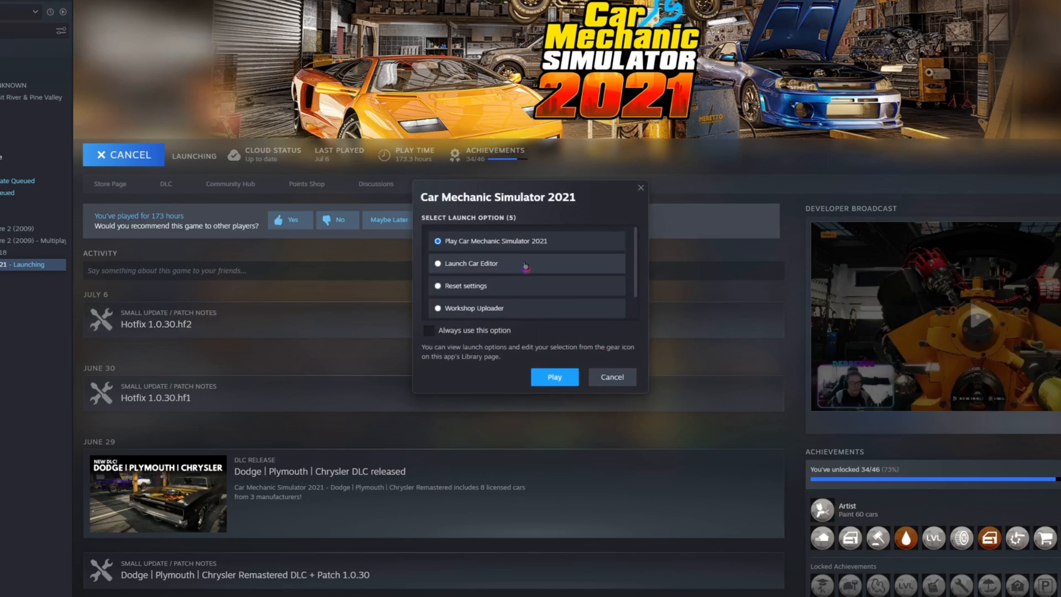
{"action": "left_click", "coordinate": [554, 377]}
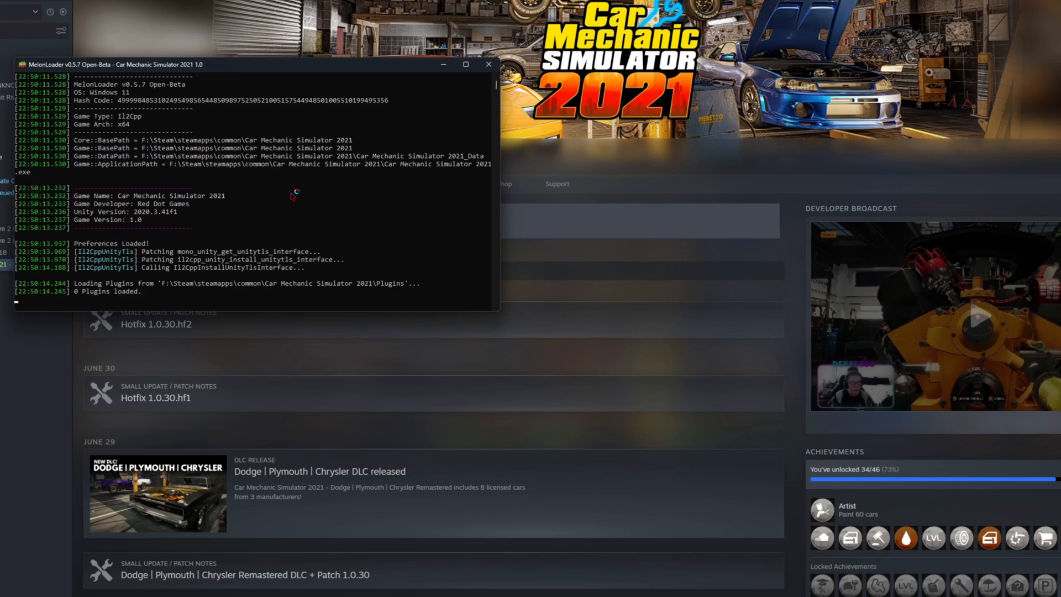
{"action": "mouse_move", "coordinate": [313, 197]}
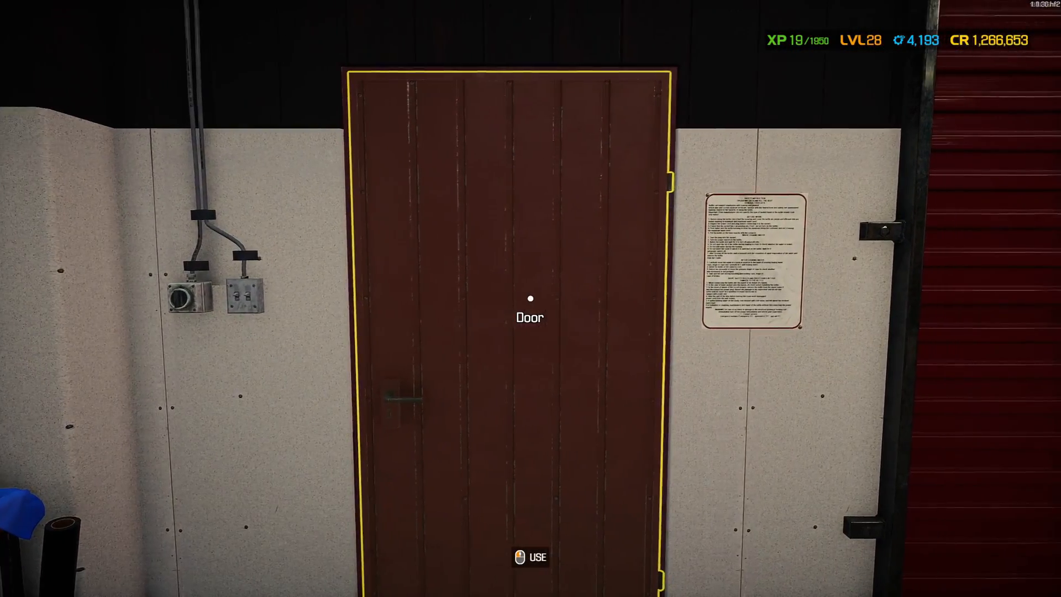
- Use the garage door to open the Tuning Shop
{"action": "left_click", "coordinate": [530, 299]}
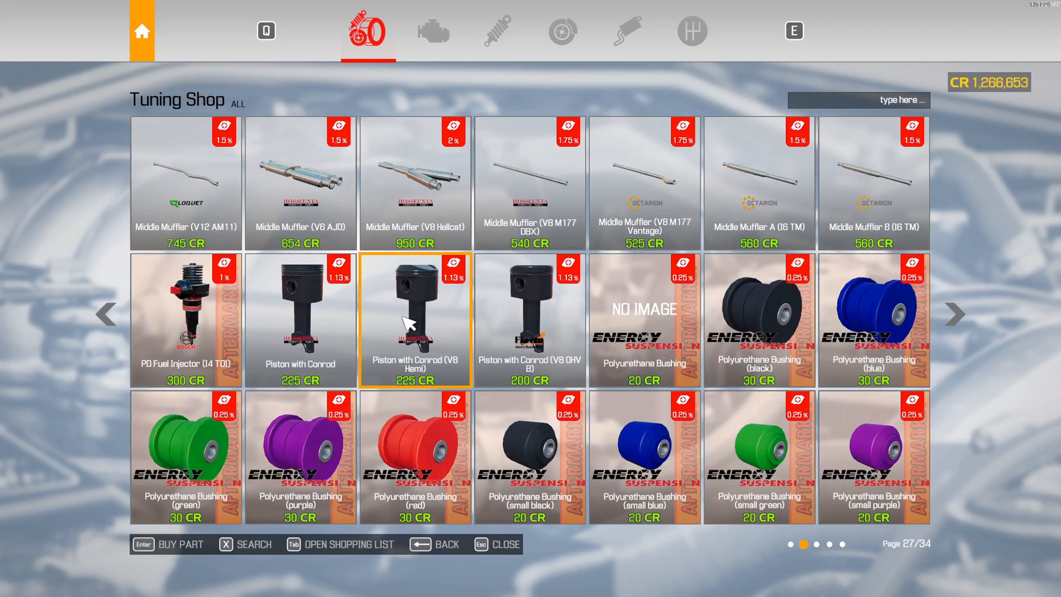
{"action": "mouse_move", "coordinate": [643, 456]}
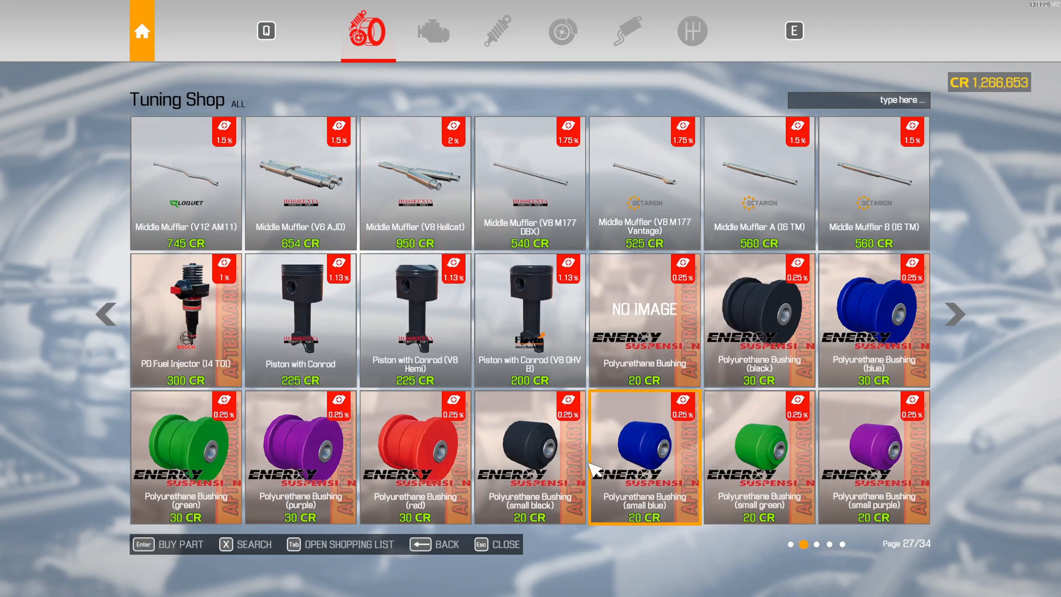
- Page back and forth through Tuning Shop pages 25–28 looking for new aftermarket parts
{"action": "left_click", "coordinate": [954, 313]}
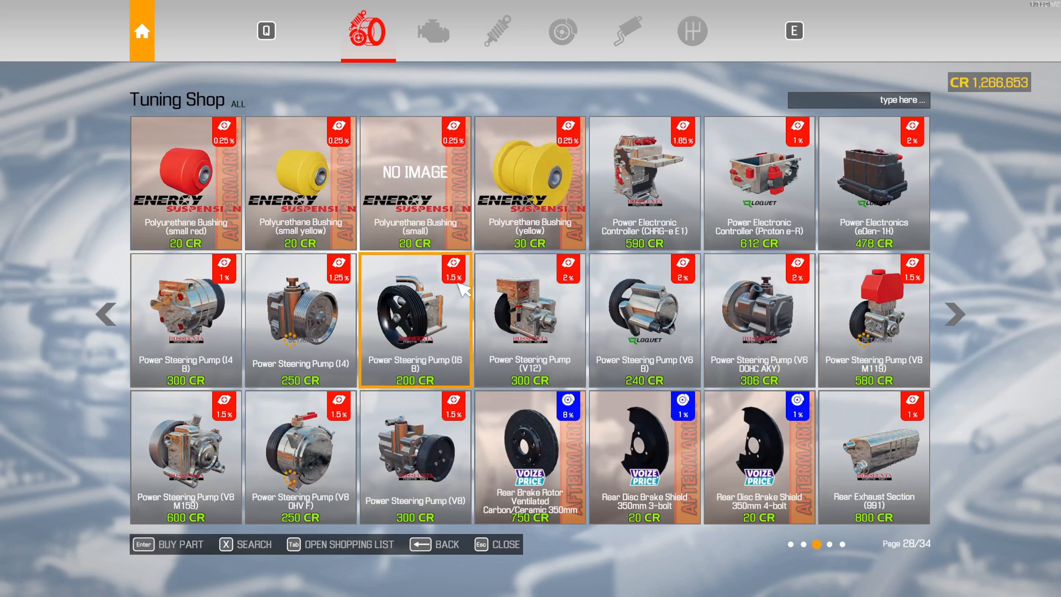
{"action": "left_click", "coordinate": [106, 313]}
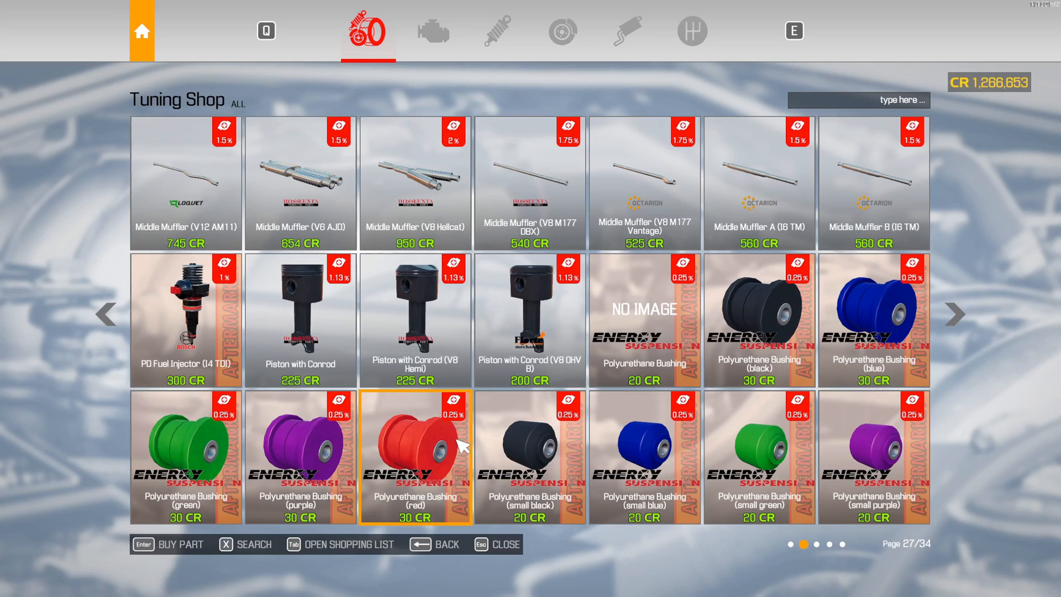
{"action": "left_click", "coordinate": [954, 314]}
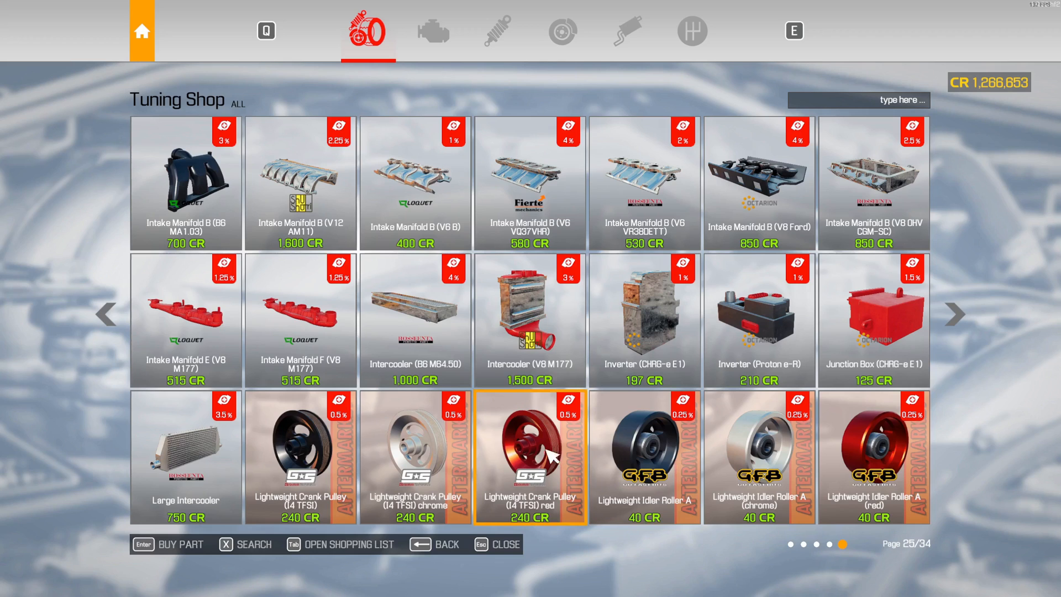
{"action": "left_click", "coordinate": [954, 313]}
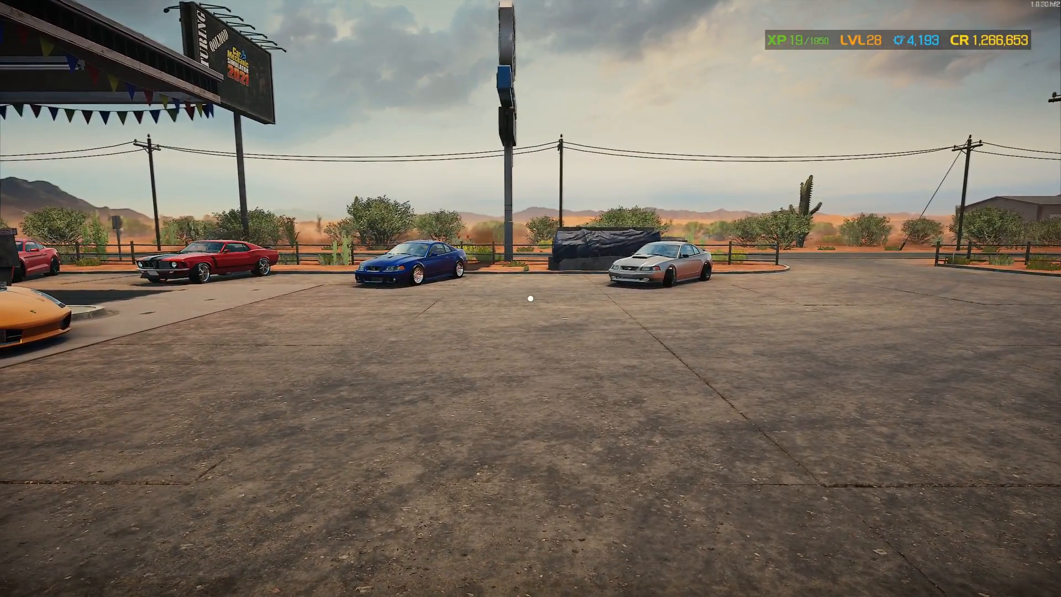
- Turn toward the gas station canopy where the orange Lamborghini is parked
{"action": "scroll", "scroll_direction": "right", "scroll_amount": 3}
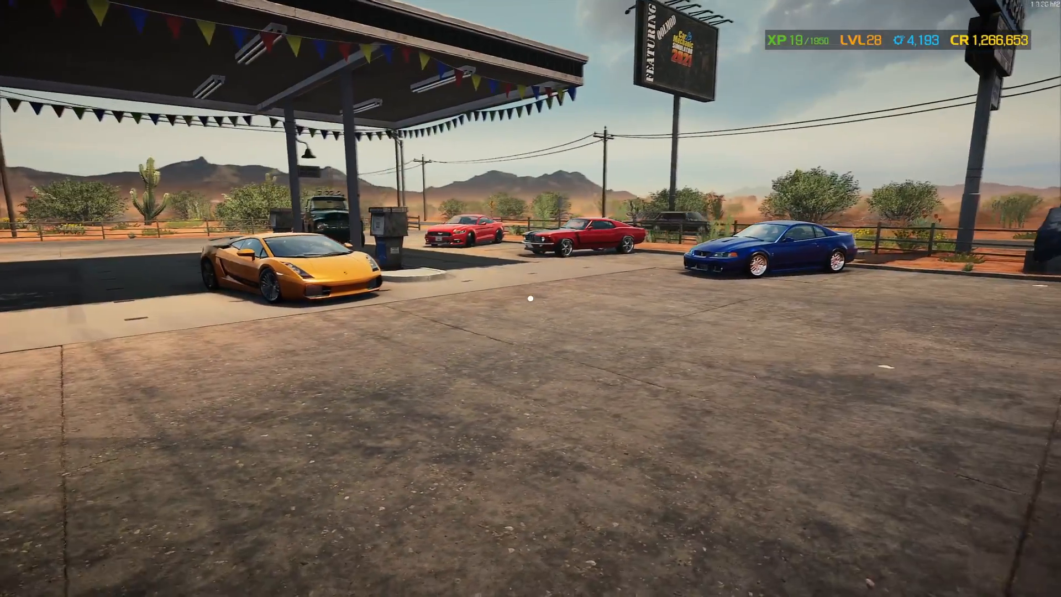